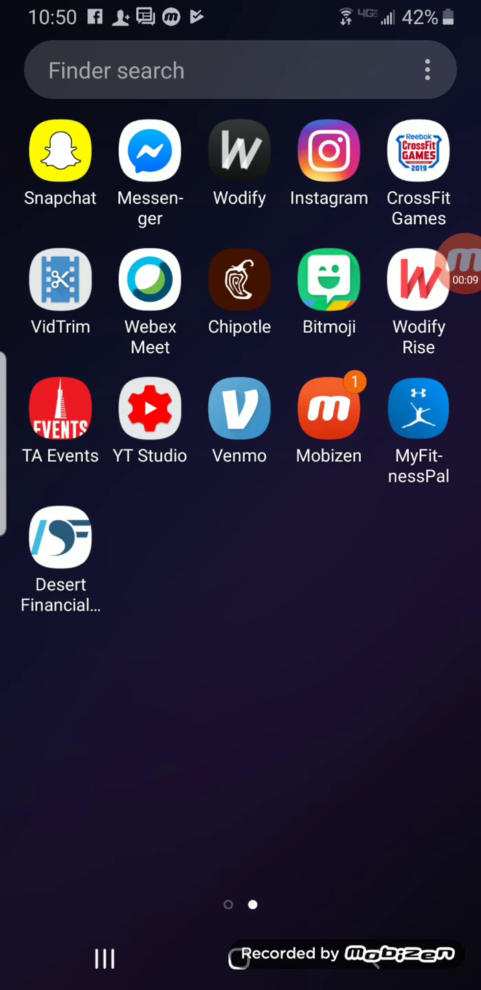
Launch MyFitnessPal, go to Recipes, Meals & Foods and start creating a new recipe
left_click(418, 411)
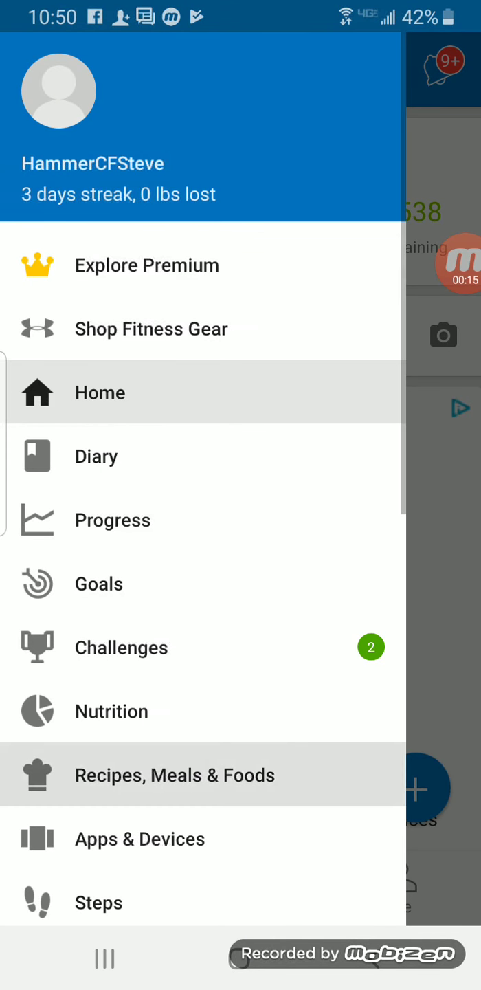
left_click(174, 775)
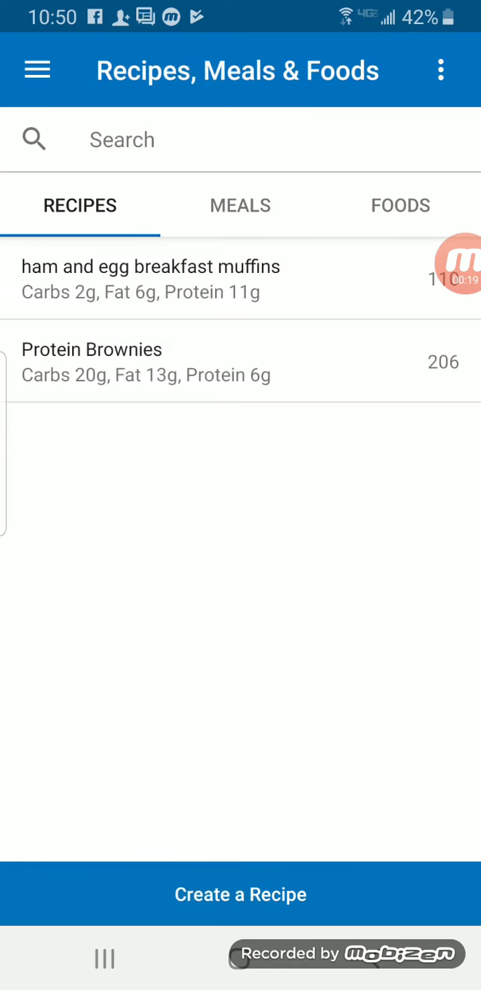
left_click(239, 894)
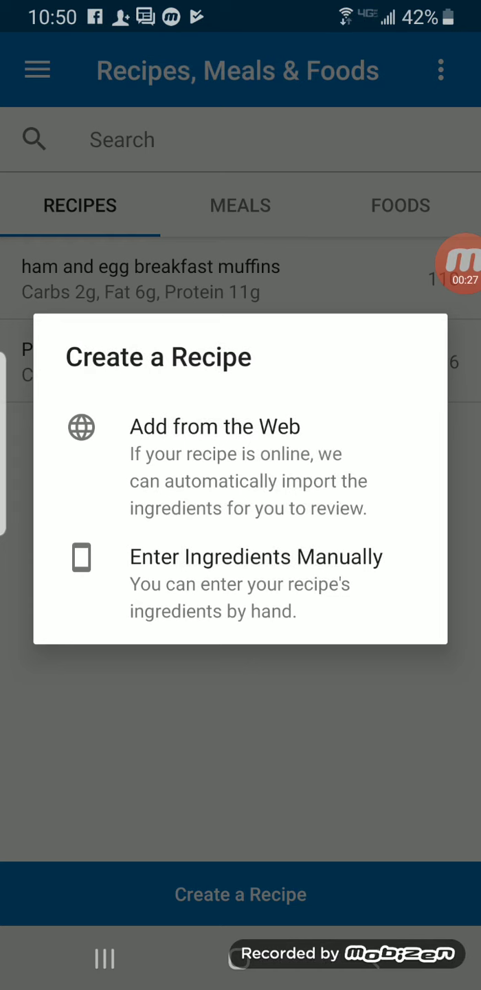
Enter ingredients manually, naming the recipe 'Banana protein muffins' with 24 servings
left_click(256, 556)
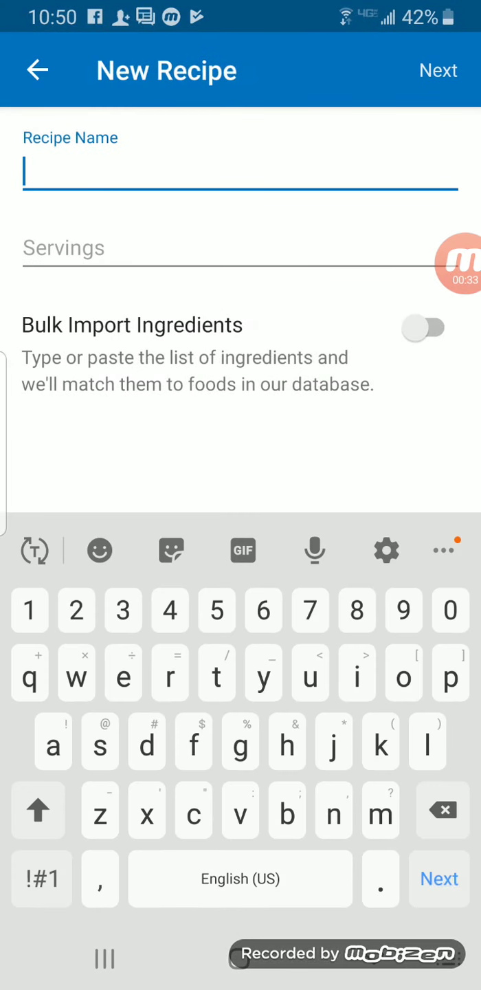
type("a")
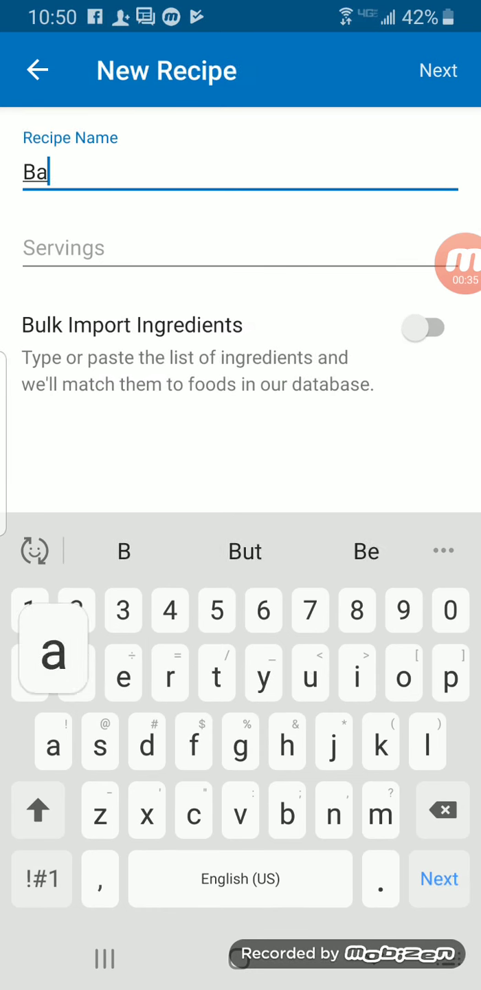
type("nana")
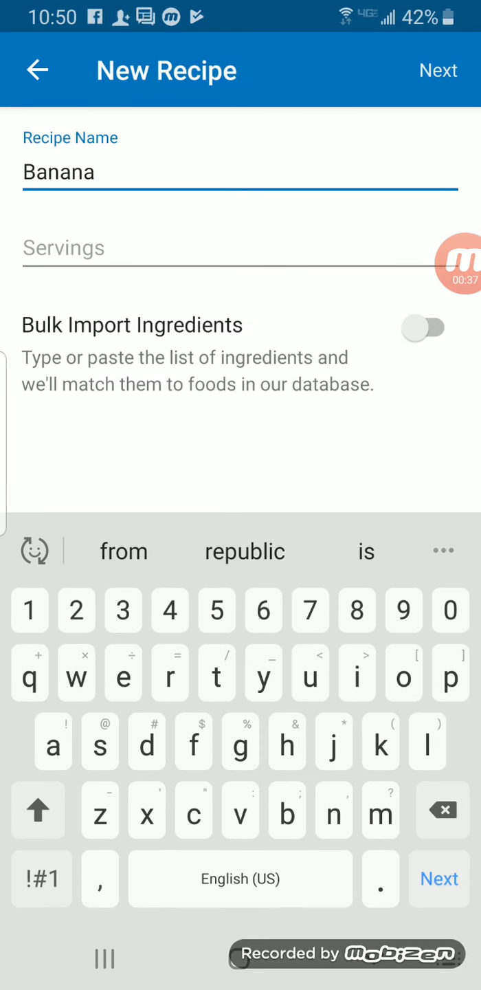
type("protrn")
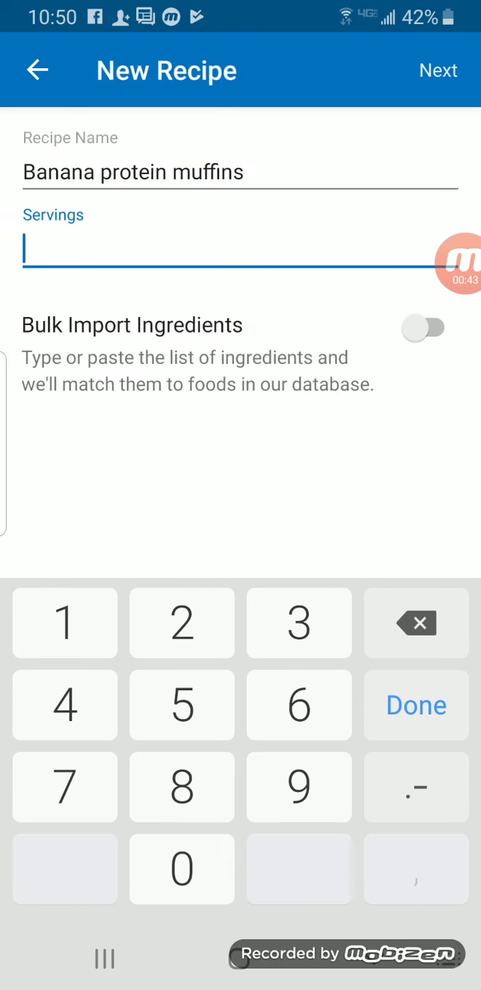
type("24")
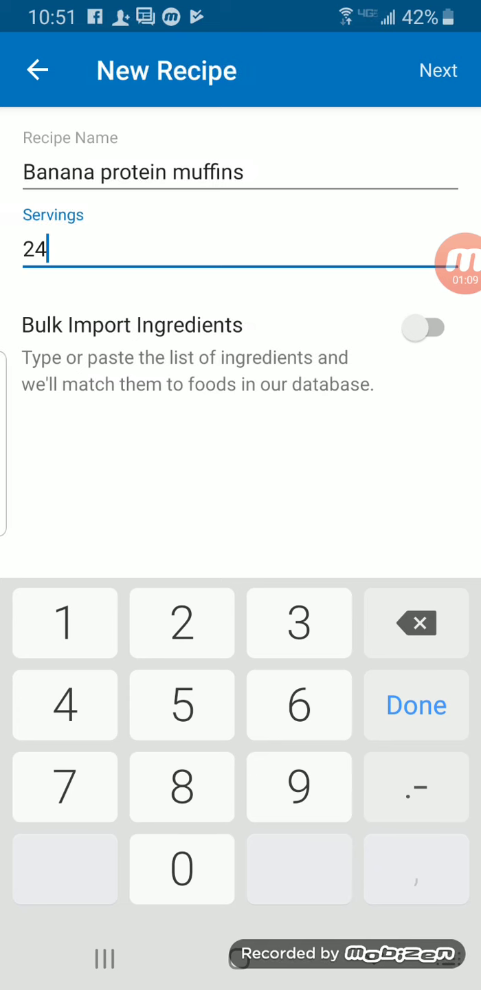
left_click(415, 704)
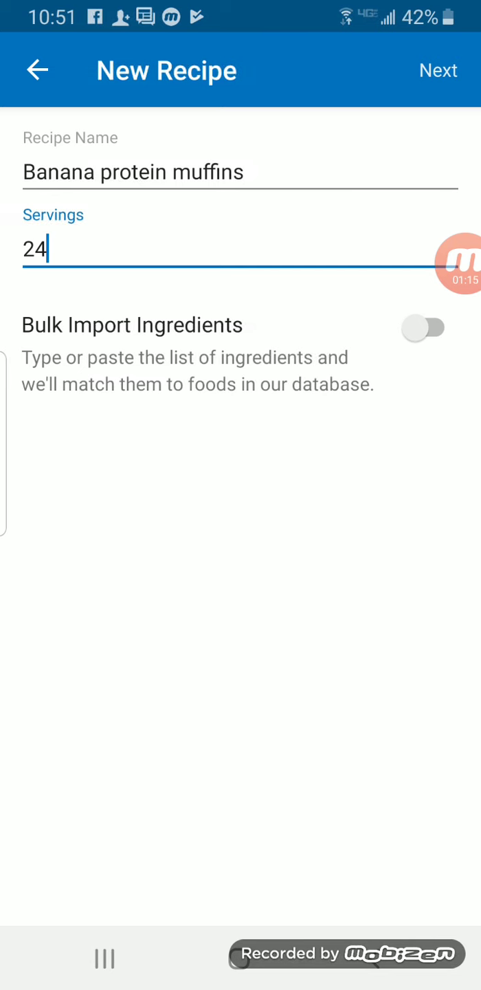
Add White (Flour) as the first ingredient at 2 servings of 1.0 cup
left_click(437, 71)
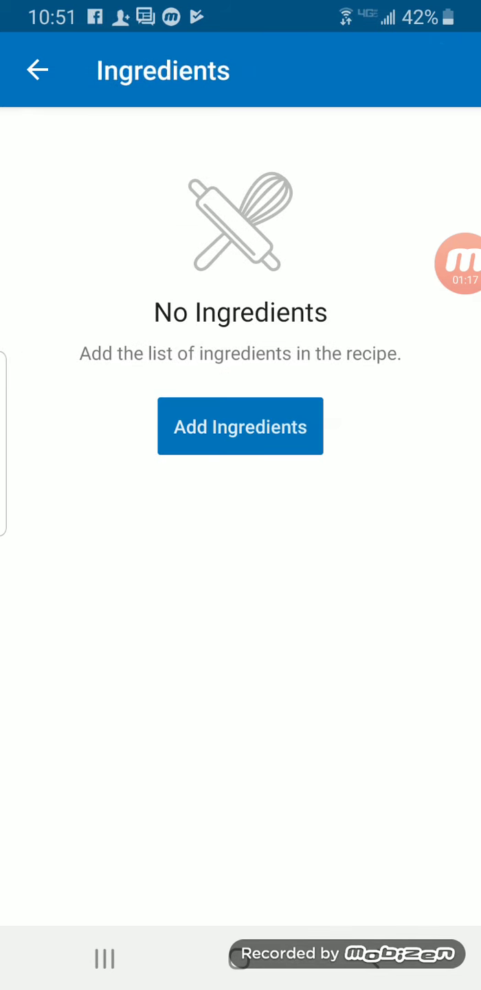
left_click(239, 426)
type("flour whiy")
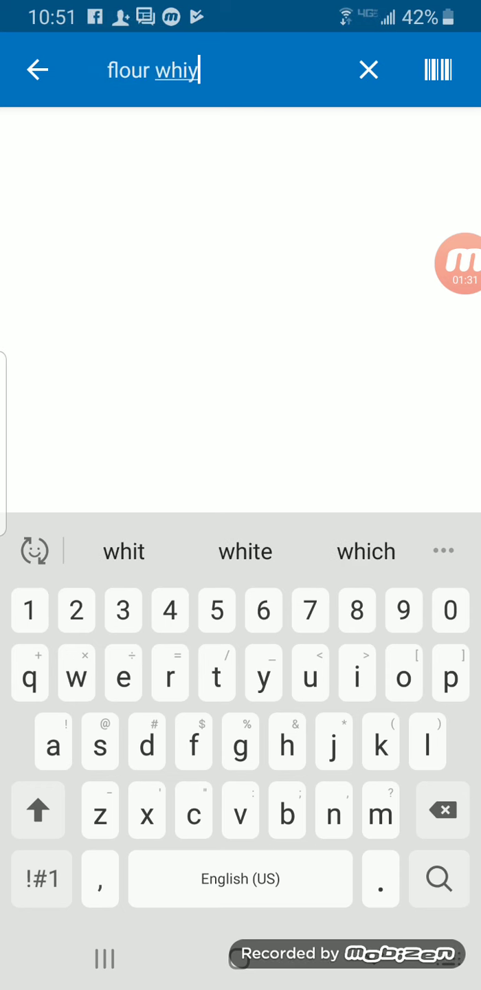
left_click(244, 550)
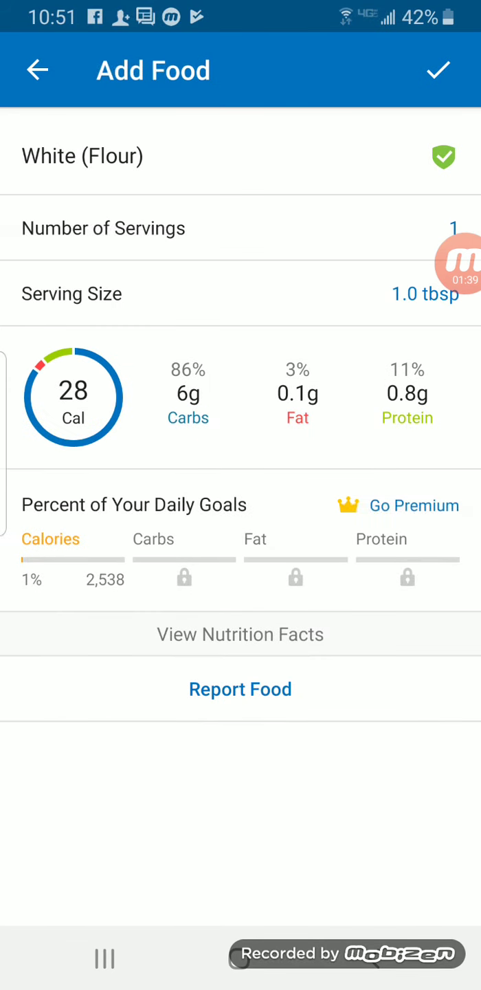
left_click(423, 293)
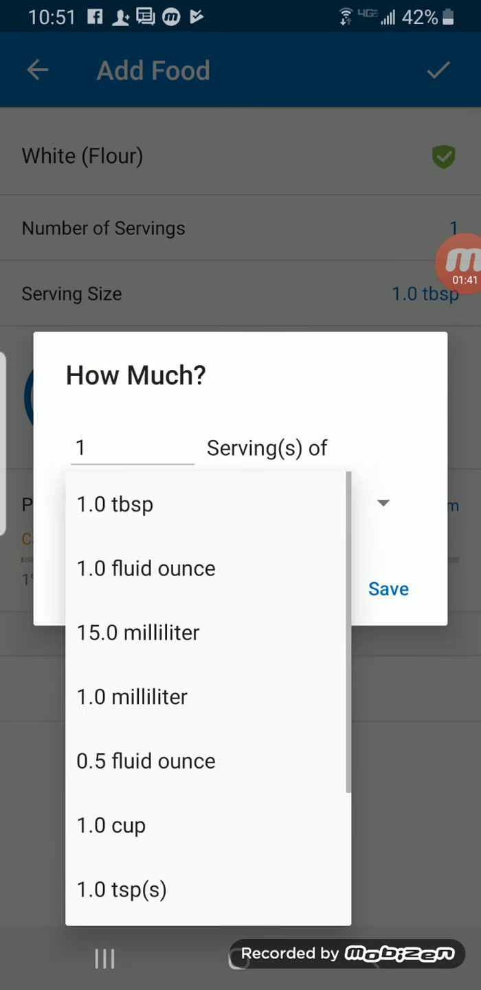
left_click(110, 825)
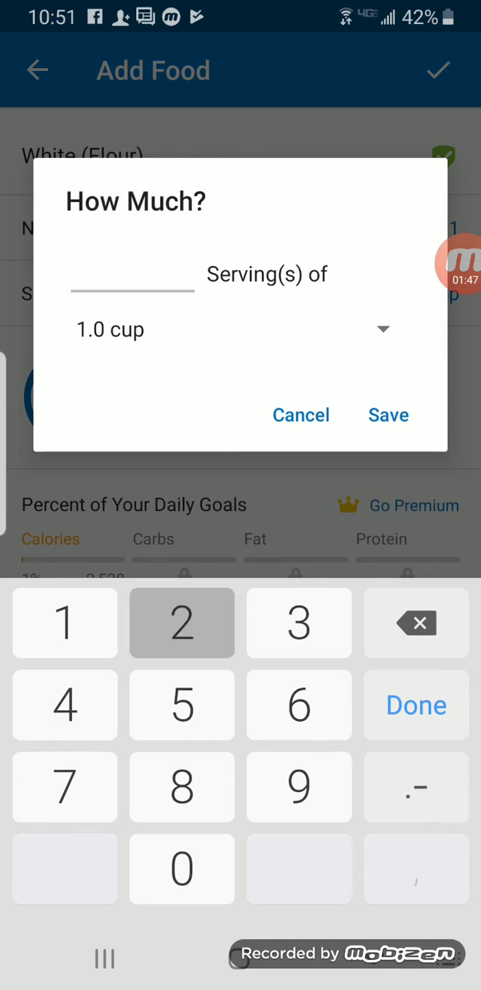
left_click(388, 415)
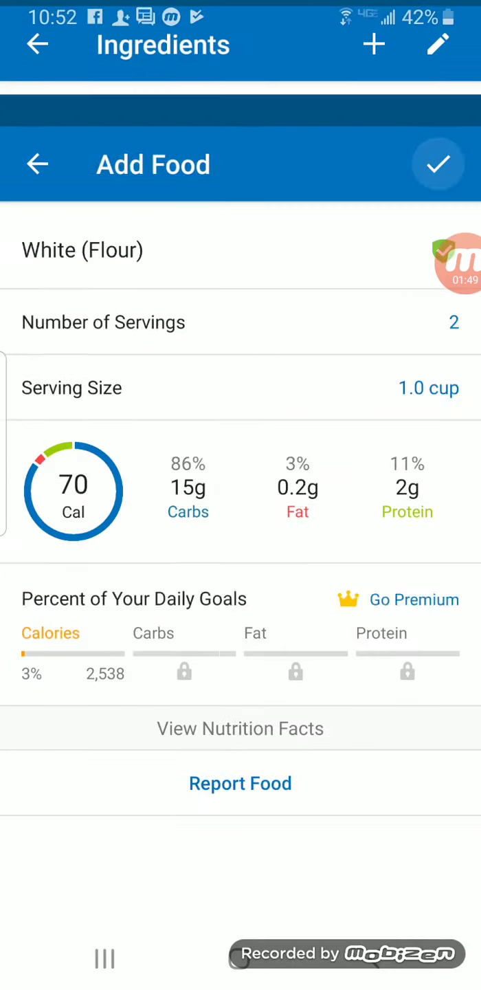
left_click(437, 164)
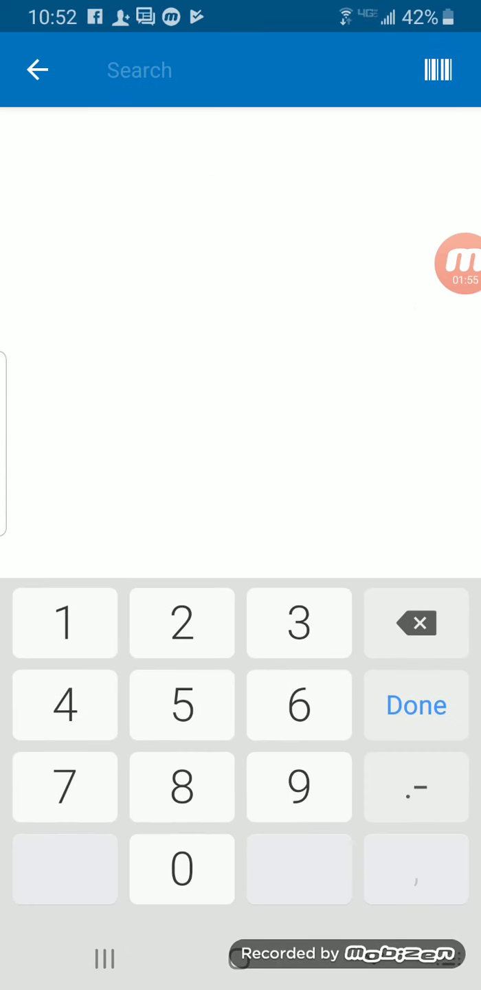
Add chocolate whey protein to the recipe and search for baking powder
left_click(138, 69)
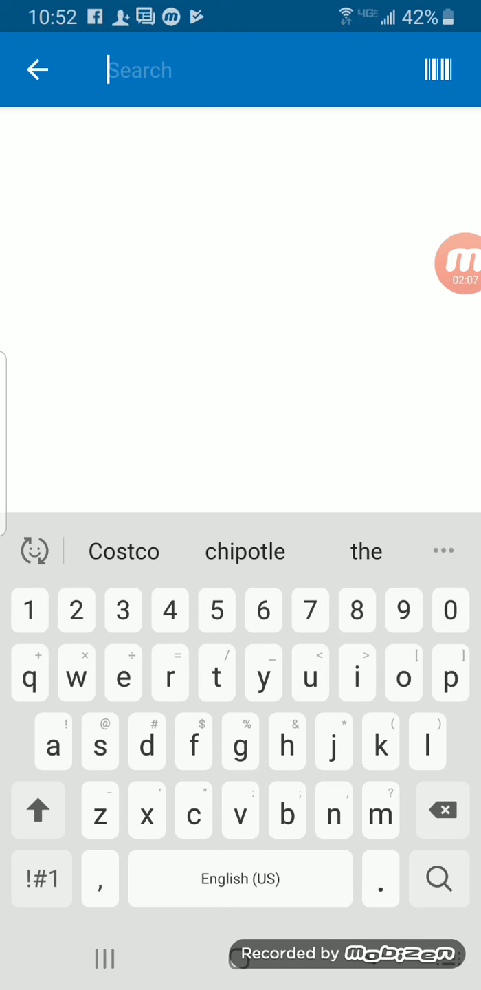
type("chocolate protirn")
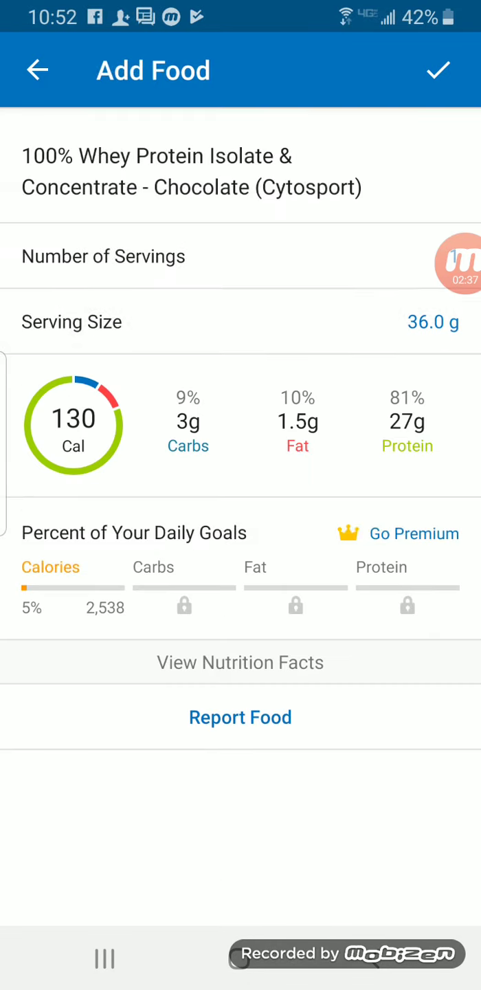
left_click(432, 322)
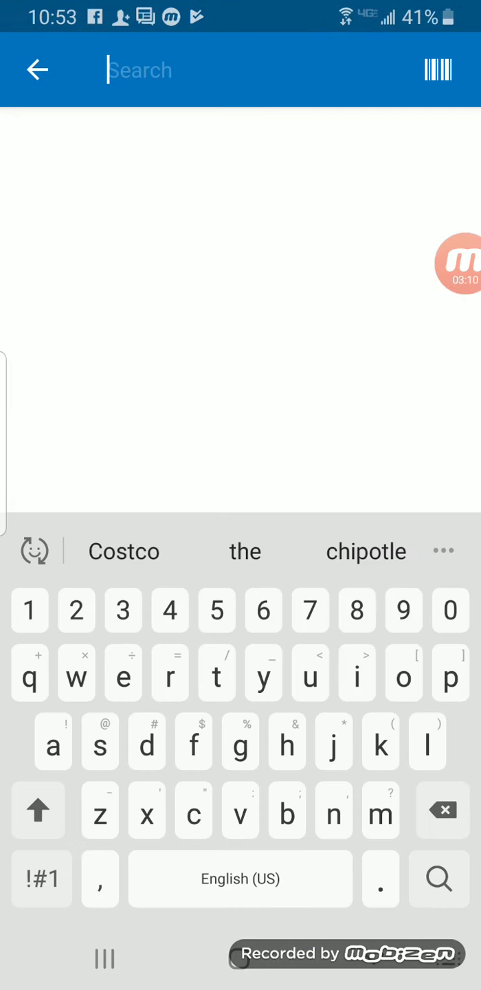
type("baking powder")
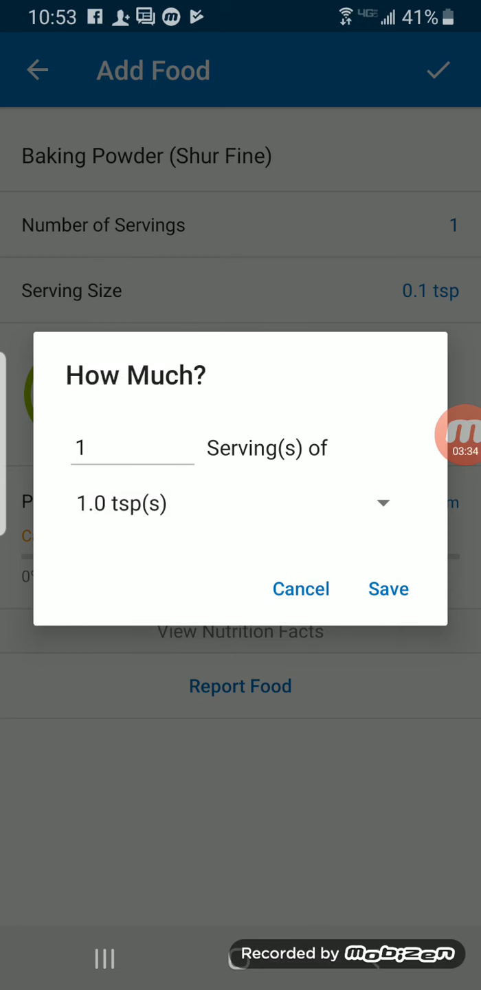
Add baking soda and cinnamon, then cornstarch at 2 tablespoons
left_click(387, 589)
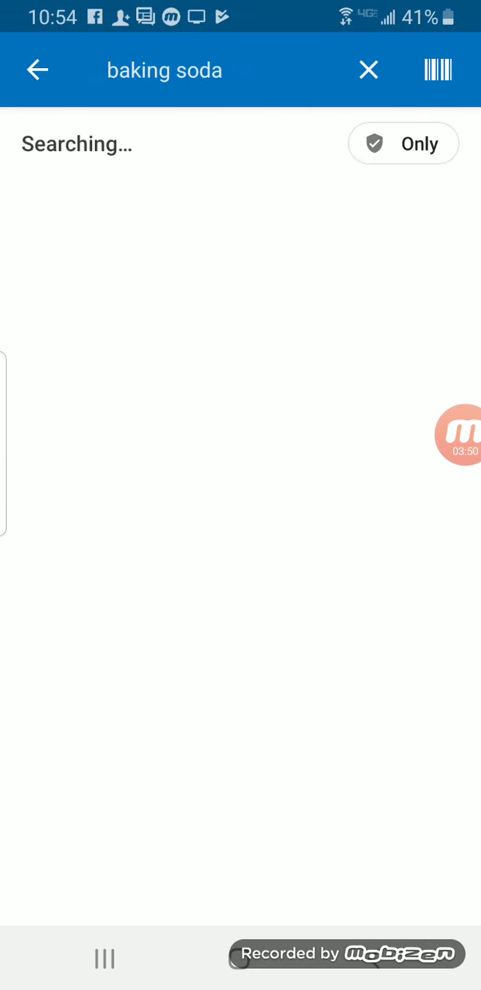
left_click(37, 70)
type("cinnamon")
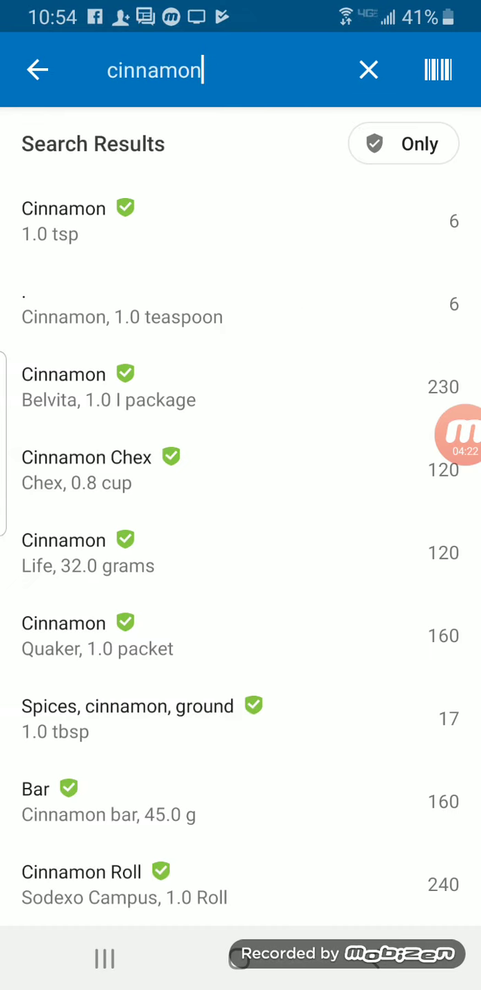
left_click(368, 70)
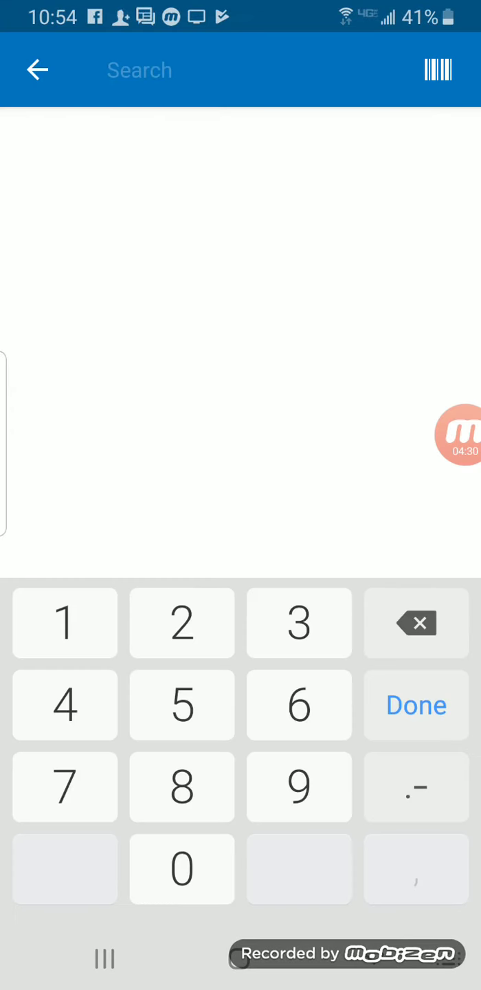
left_click(415, 703)
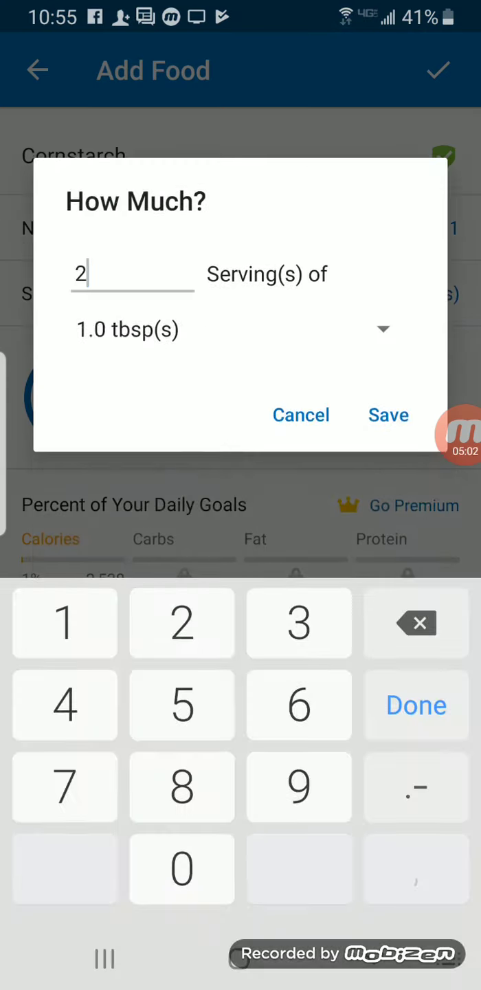
left_click(387, 415)
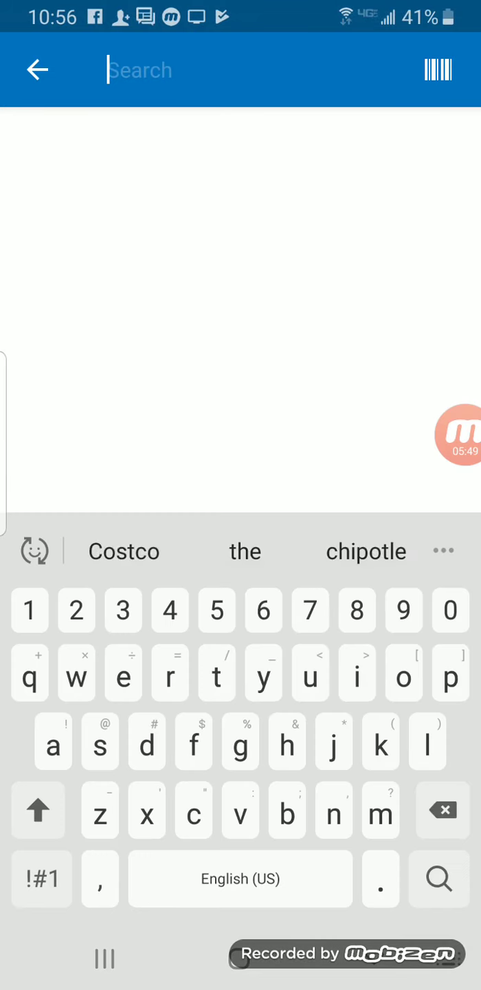
Add 0.5 serving of Kirkland organic maple syrup, bringing the recipe to 101 calories per serving
left_click(37, 69)
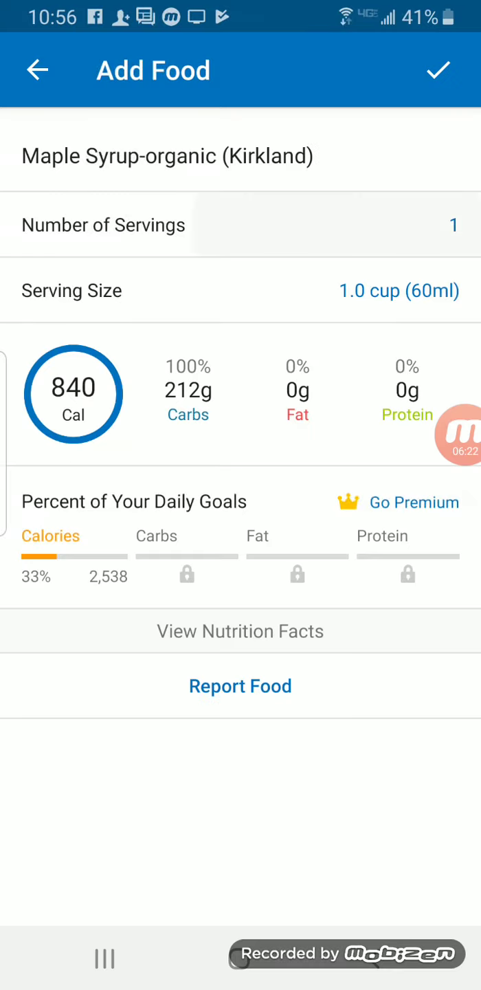
left_click(445, 224)
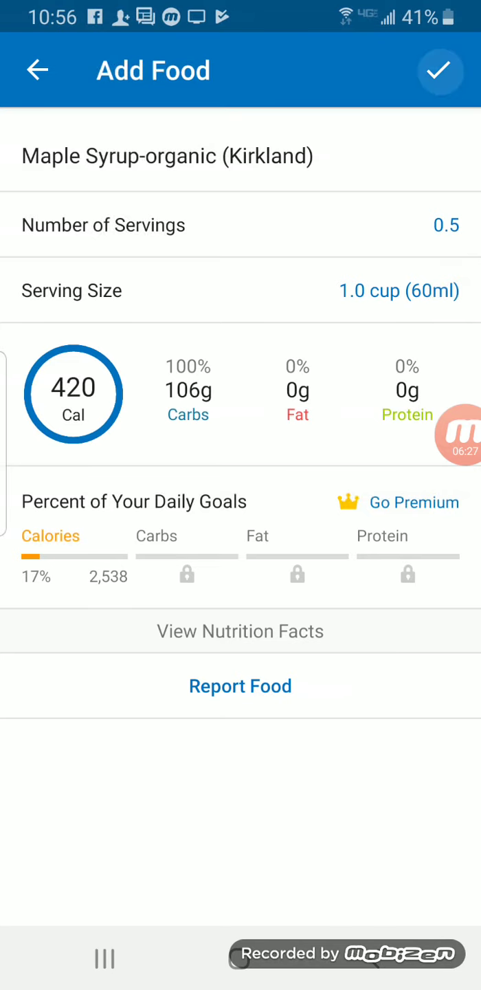
left_click(440, 70)
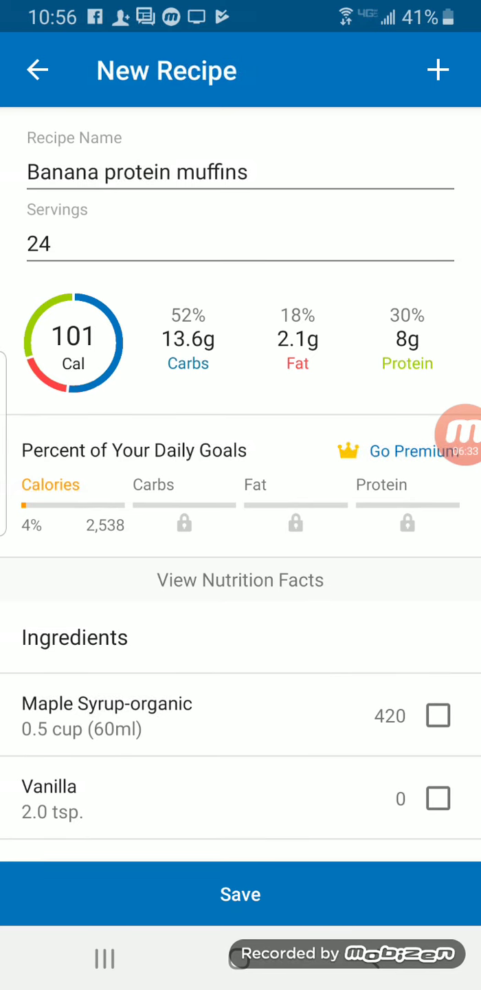
Save the recipe at 101 calories per serving and choose Add to Diary
left_click(239, 893)
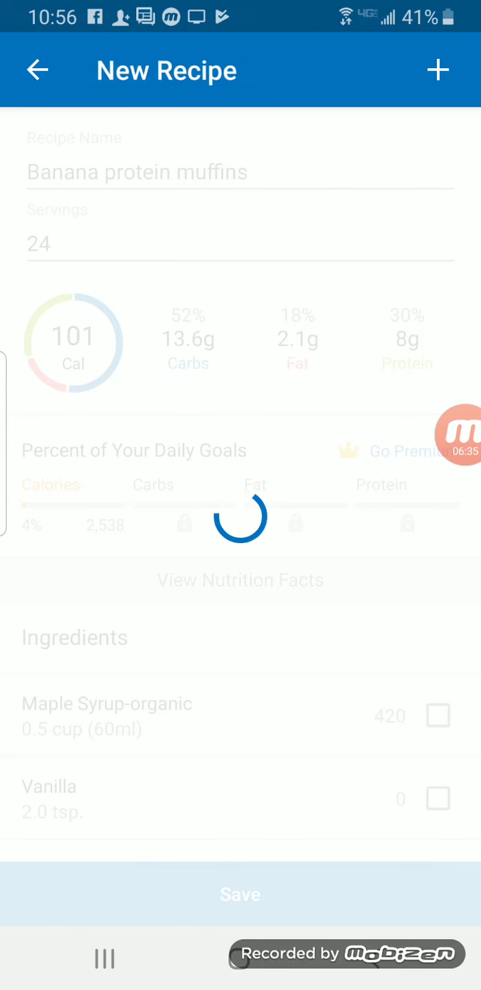
left_click(240, 893)
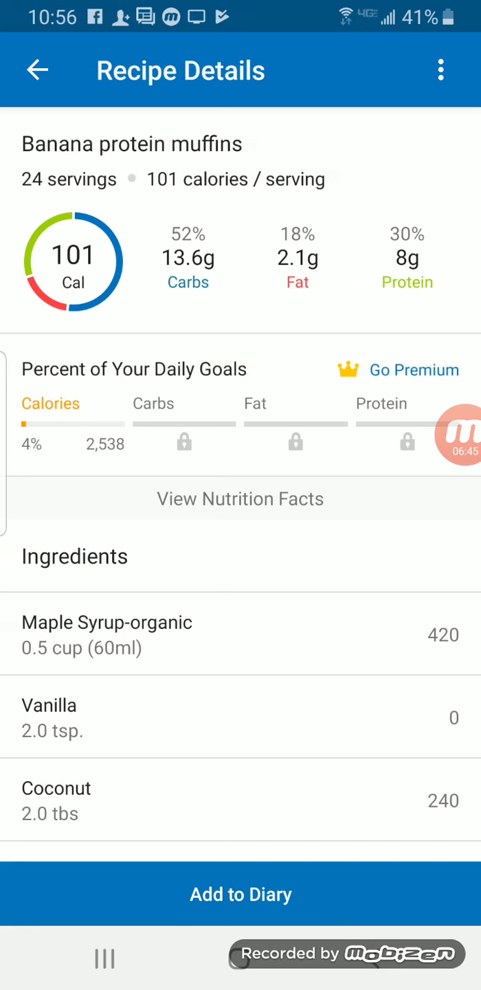
left_click(241, 894)
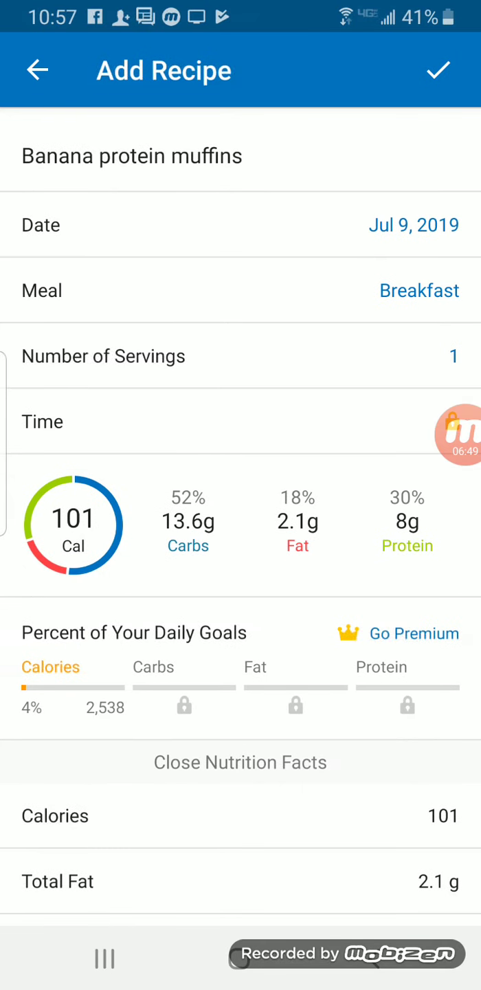
Log 3 servings of Banana protein muffins (303 calories) under Breakfast
left_click(439, 70)
type("3")
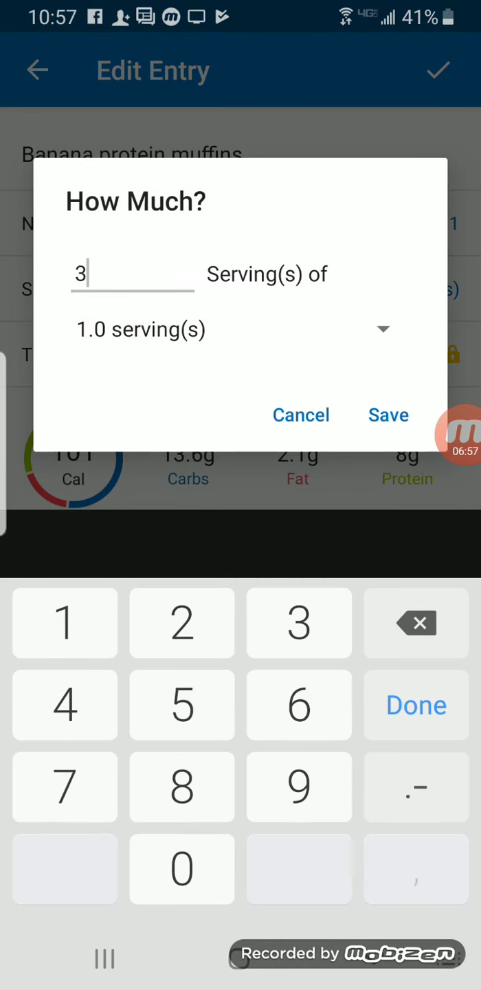
left_click(387, 415)
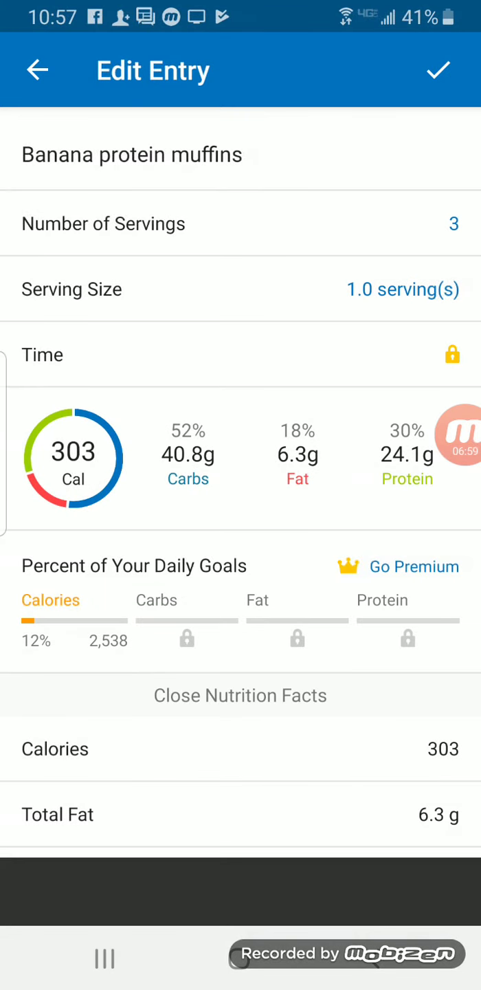
scroll("up", 3)
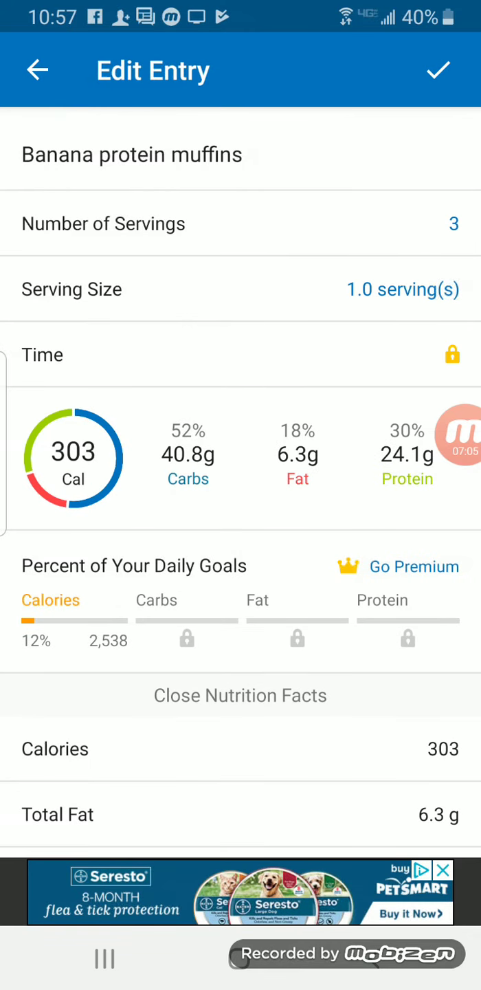
left_click(440, 68)
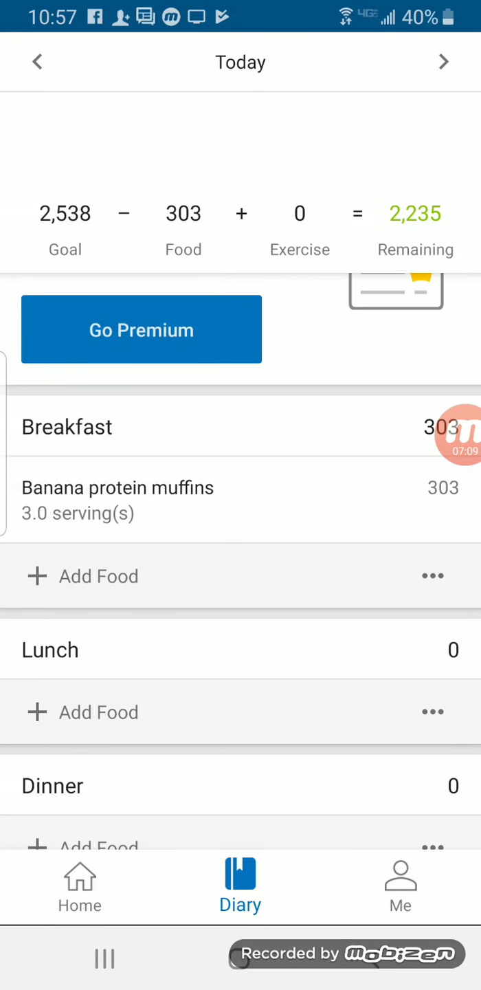
Dismiss the Calorie Goals by Meal promo and show saved recipes in the Lunch food picker
scroll("down", 3)
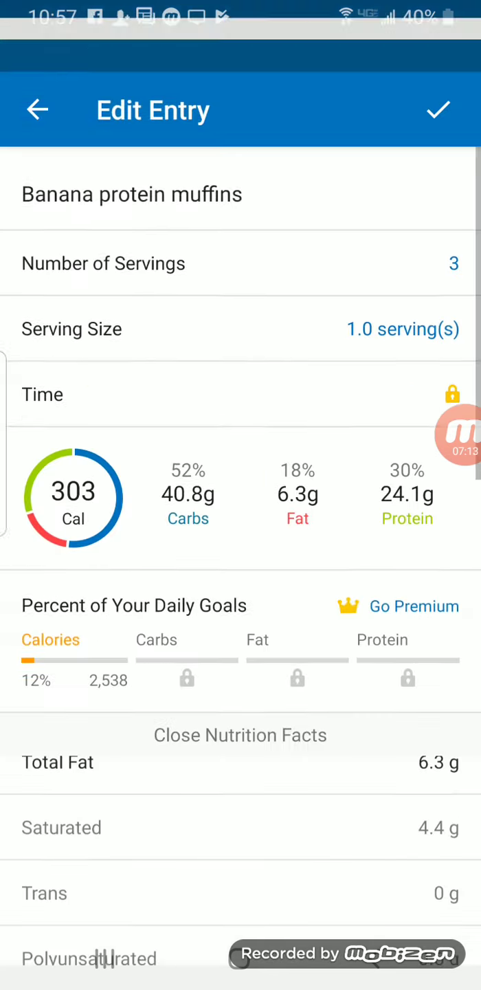
left_click(440, 110)
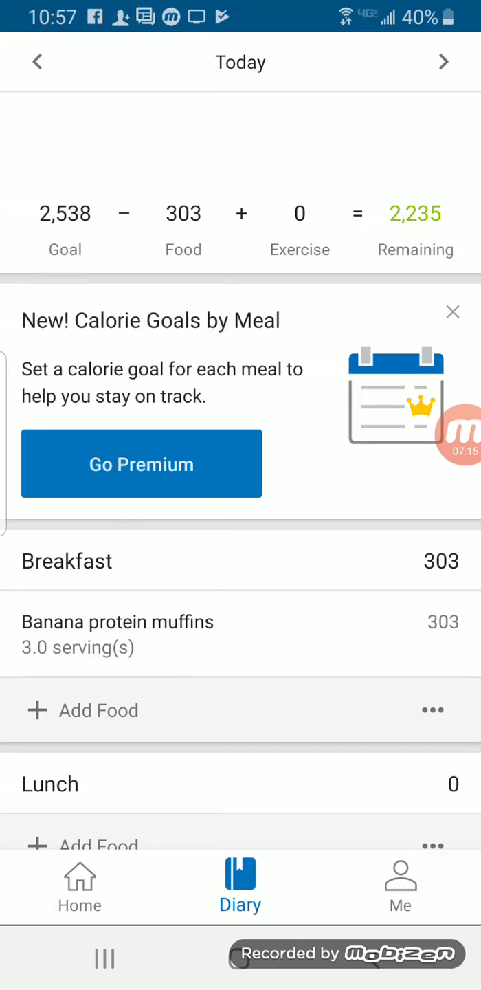
left_click(452, 310)
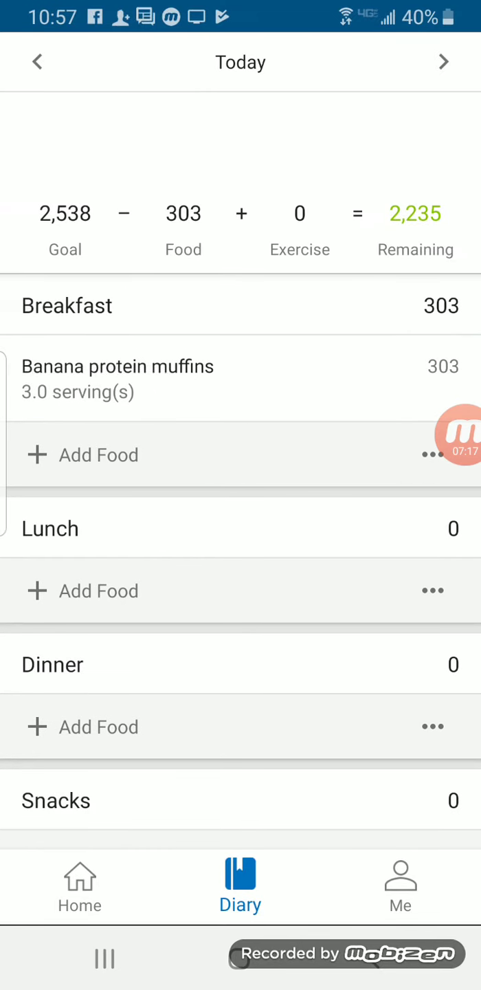
left_click(99, 591)
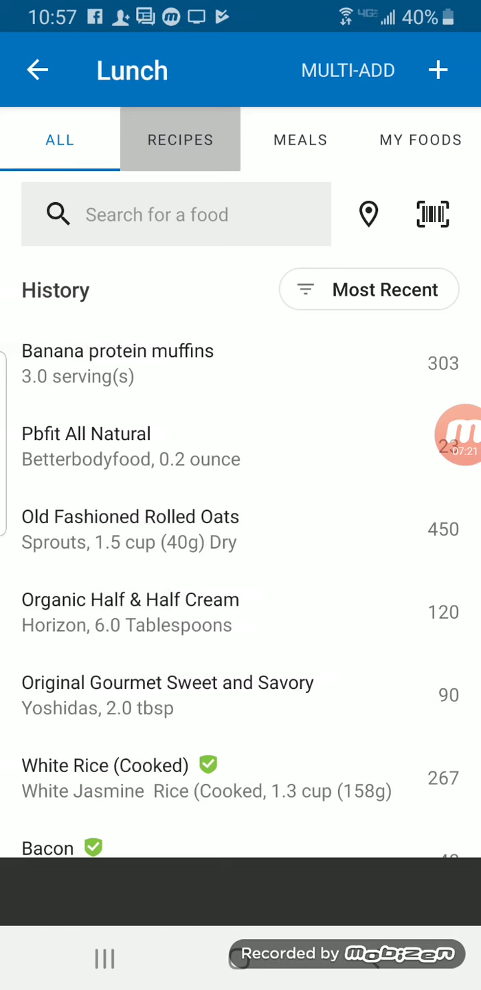
left_click(180, 140)
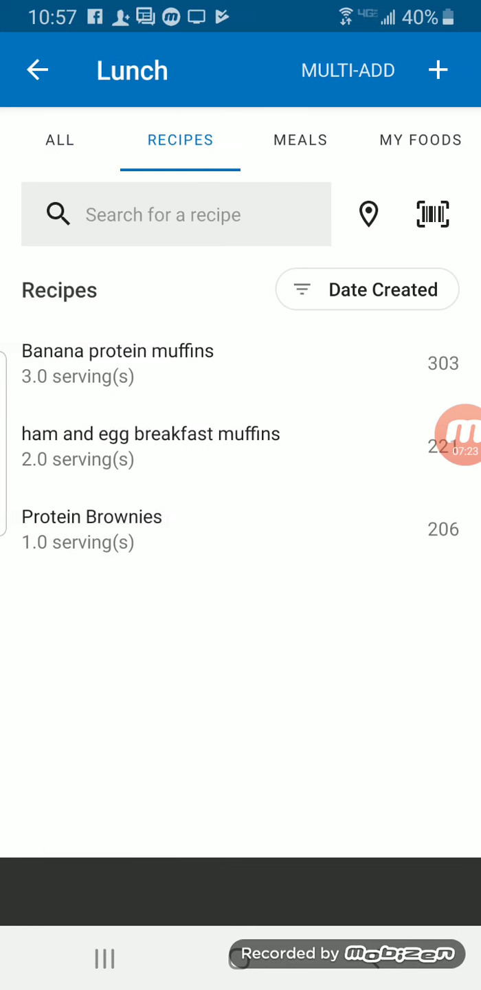